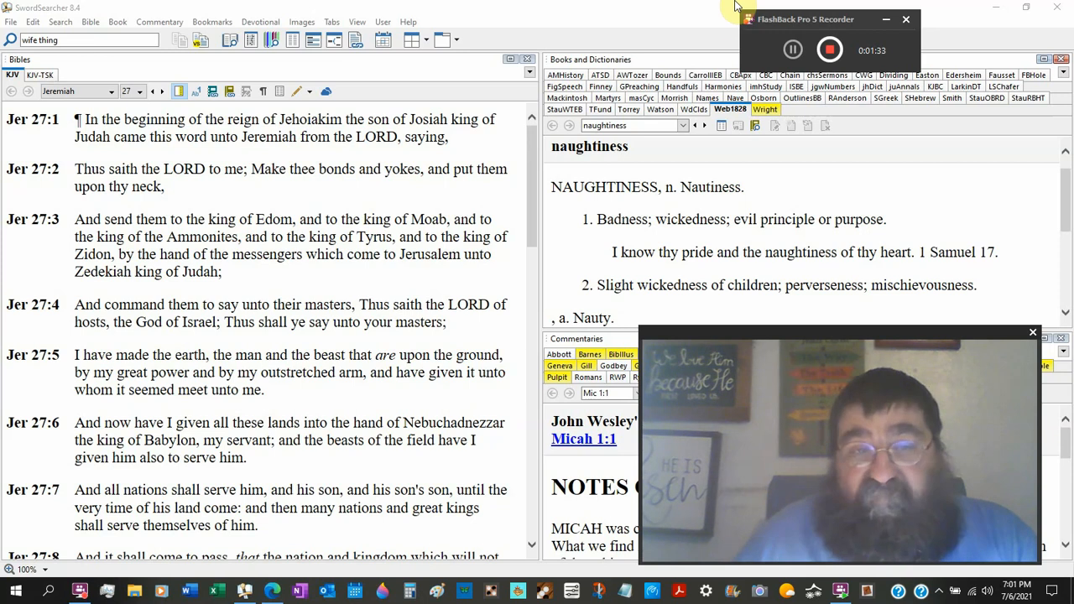
Scroll the Bible pane down through Jeremiah 27 until verses 8–13 are in view
scroll("down", 3)
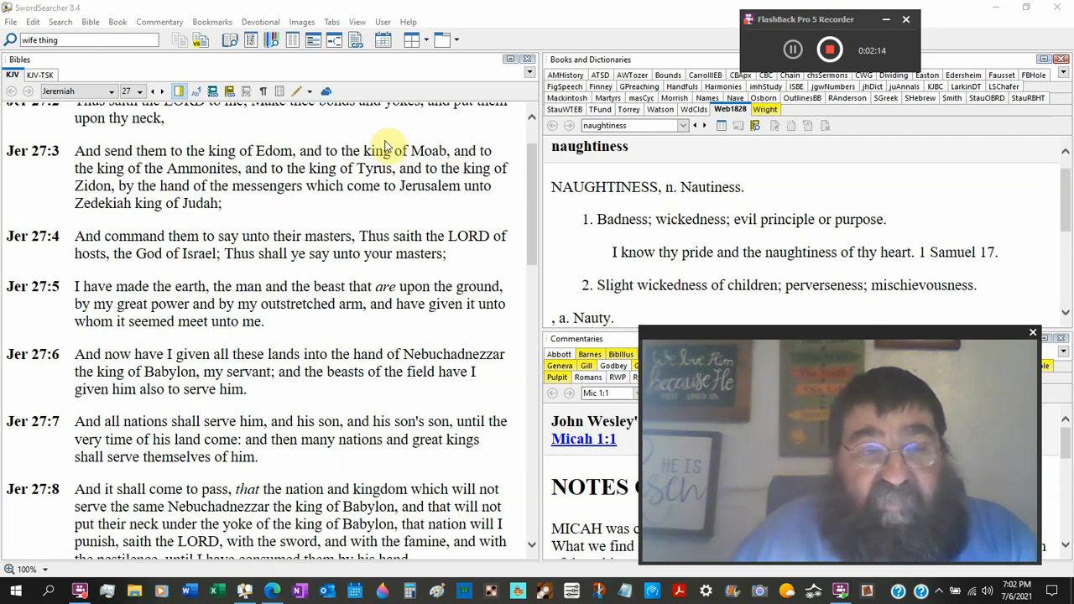
scroll("down", 3)
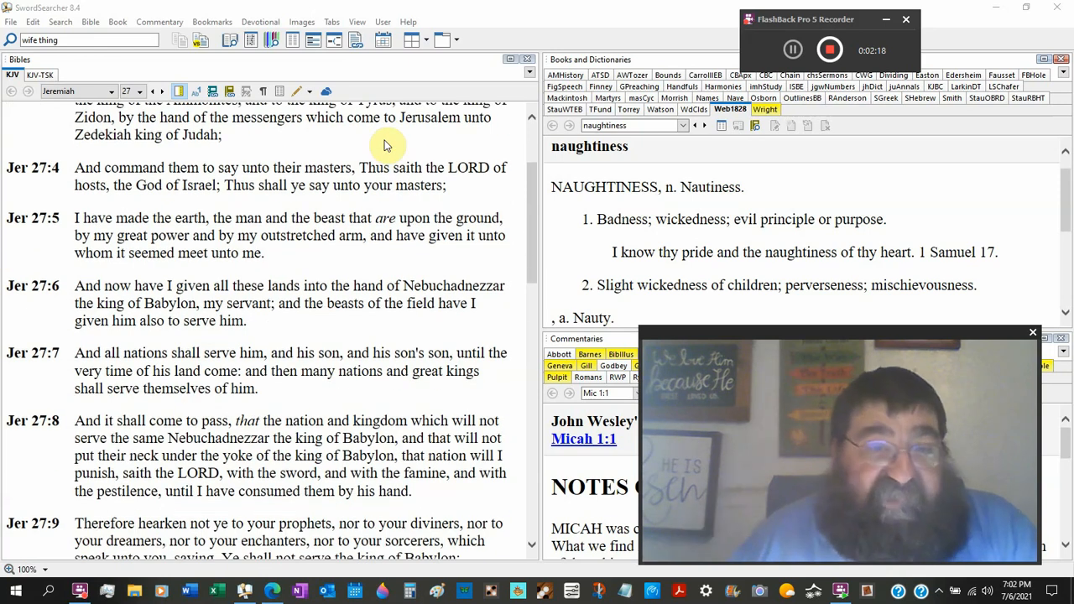
mouse_move(325, 200)
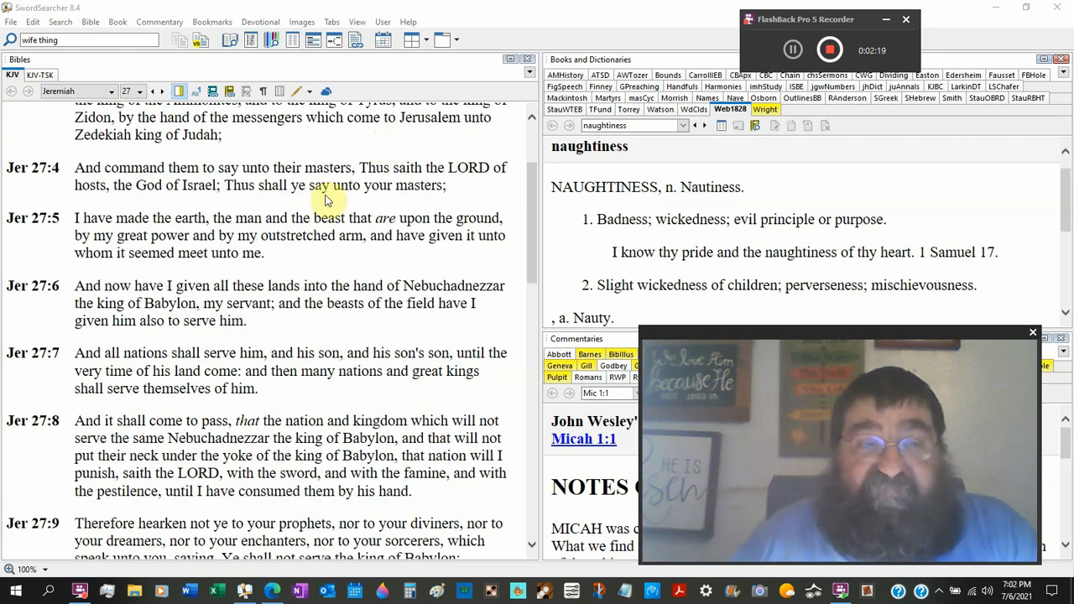
scroll("down", 3)
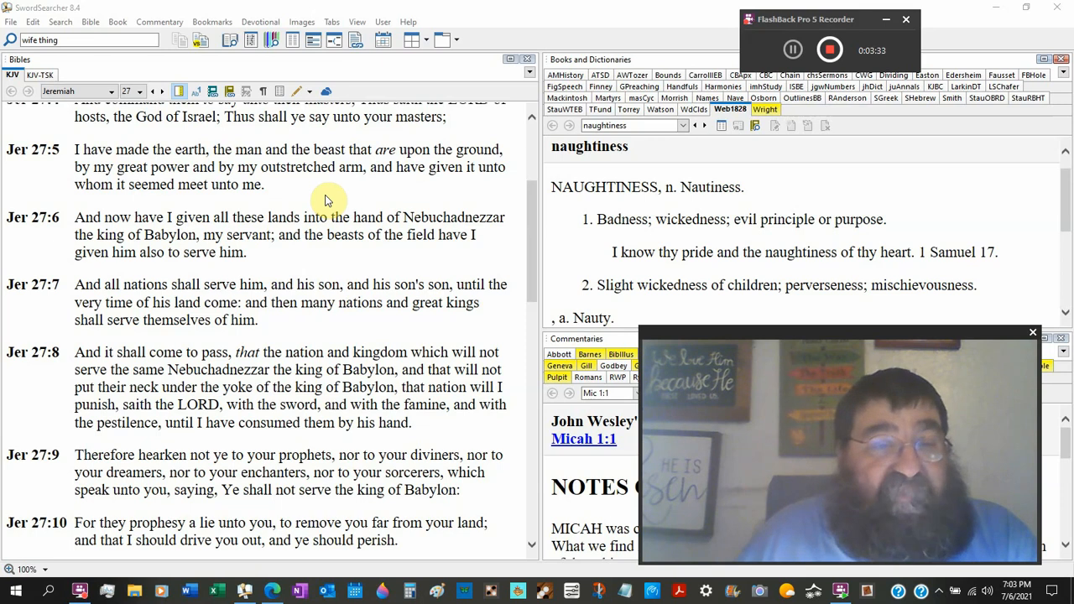
scroll("down", 3)
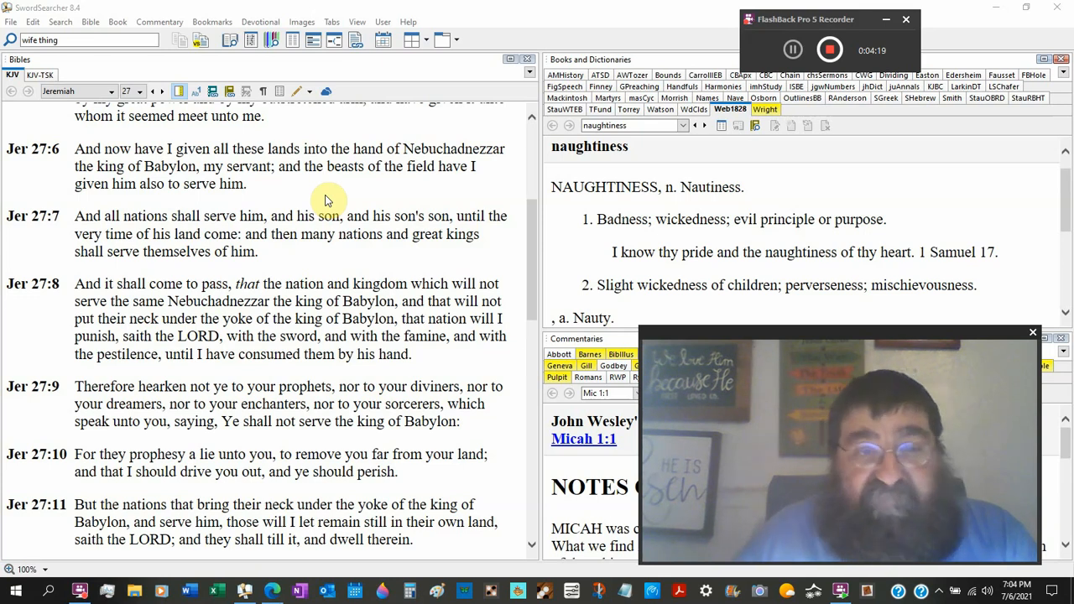
scroll("down", 3)
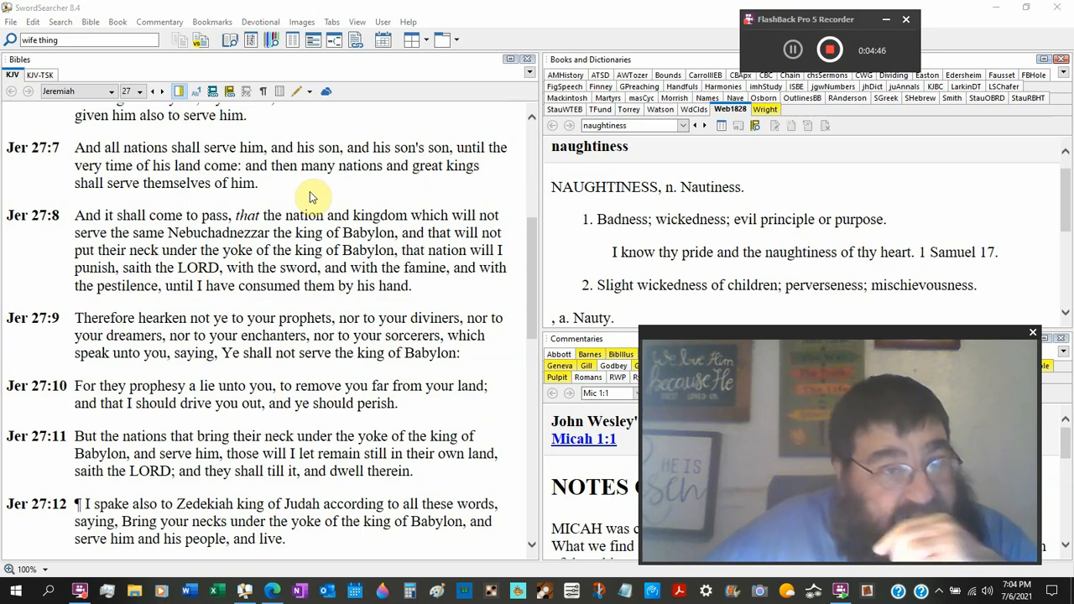
scroll("down", 3)
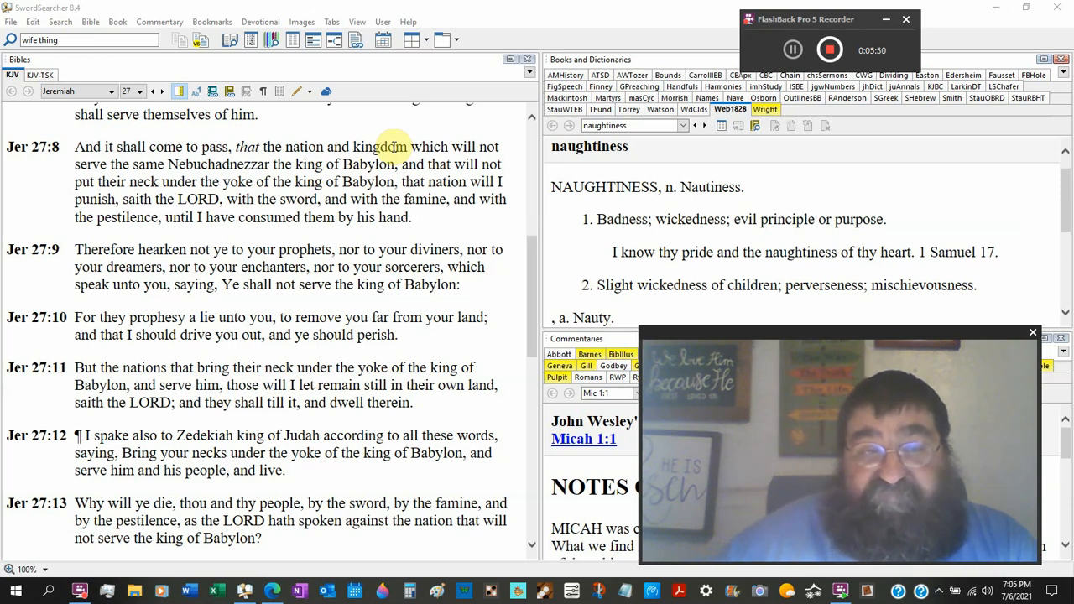
Scroll the Bible pane slightly further so Jeremiah 27:9–15 is visible
scroll("down", 3)
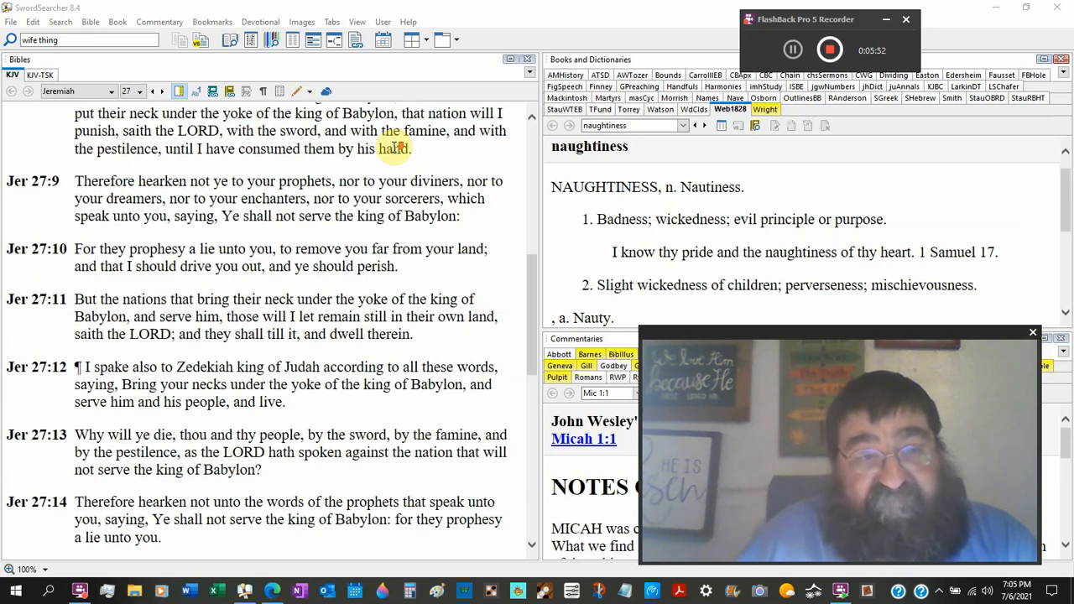
scroll("down", 3)
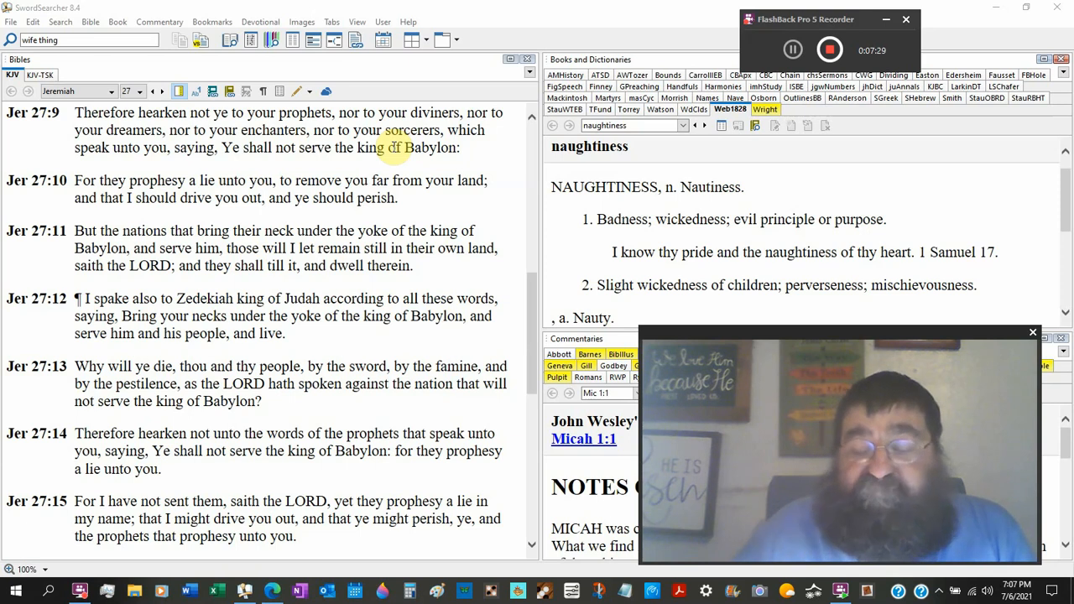
scroll("down", 3)
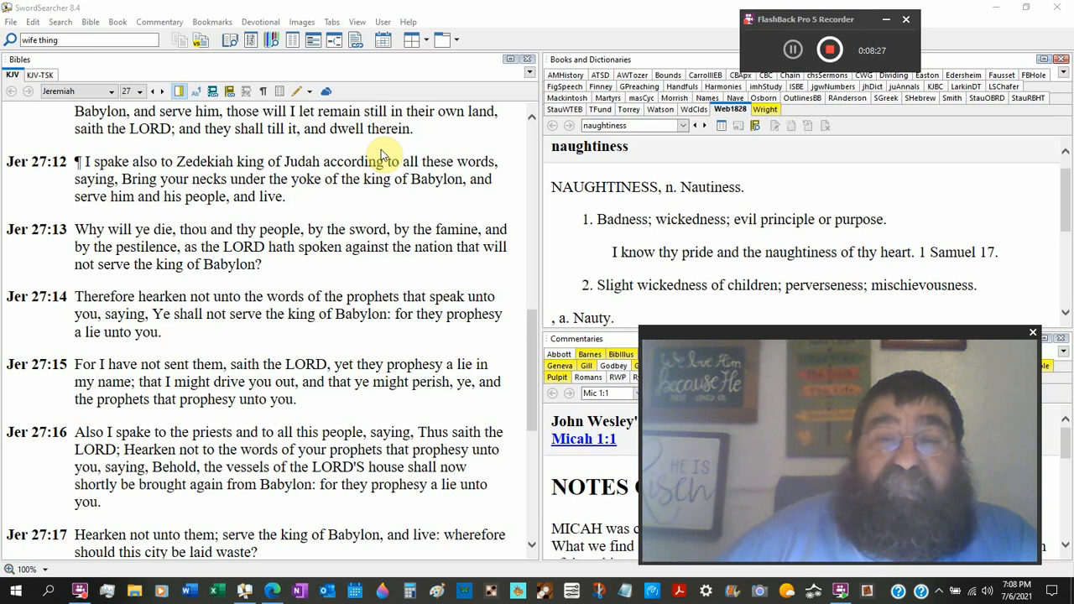
mouse_move(419, 115)
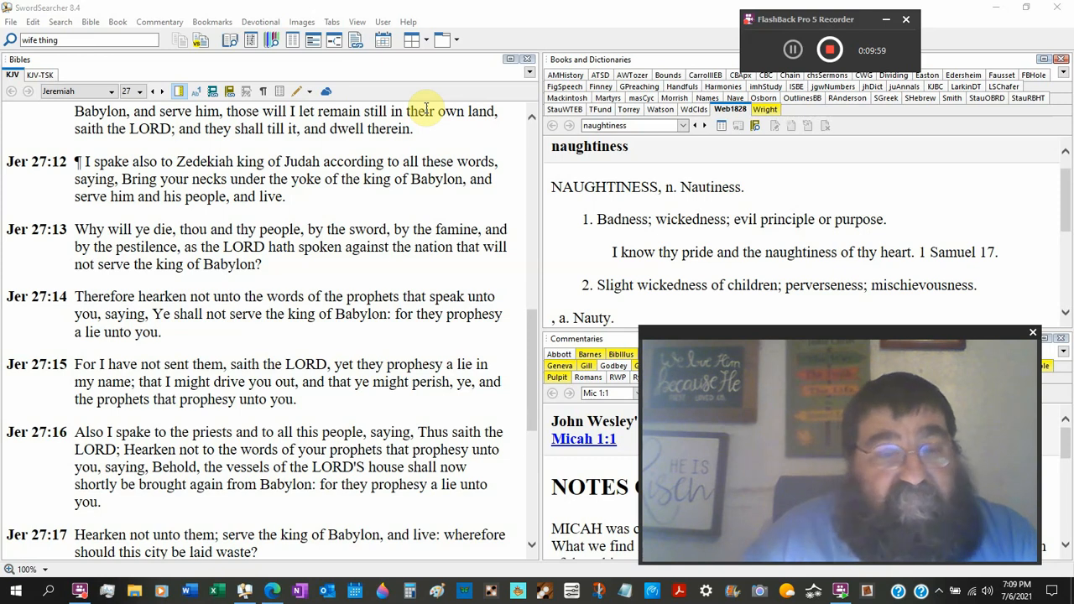
scroll("down", 3)
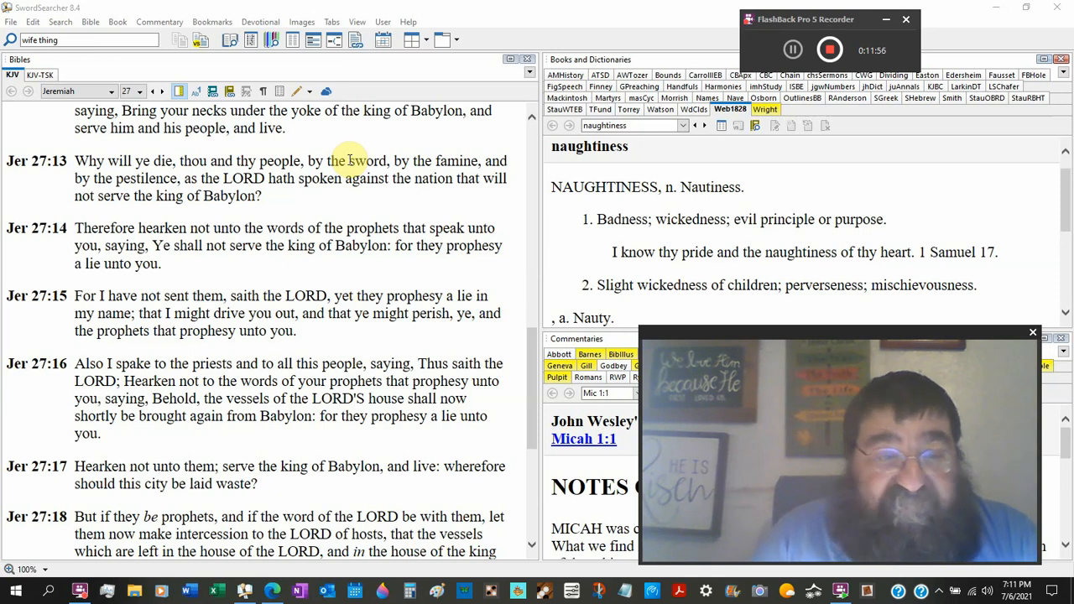
scroll("down", 3)
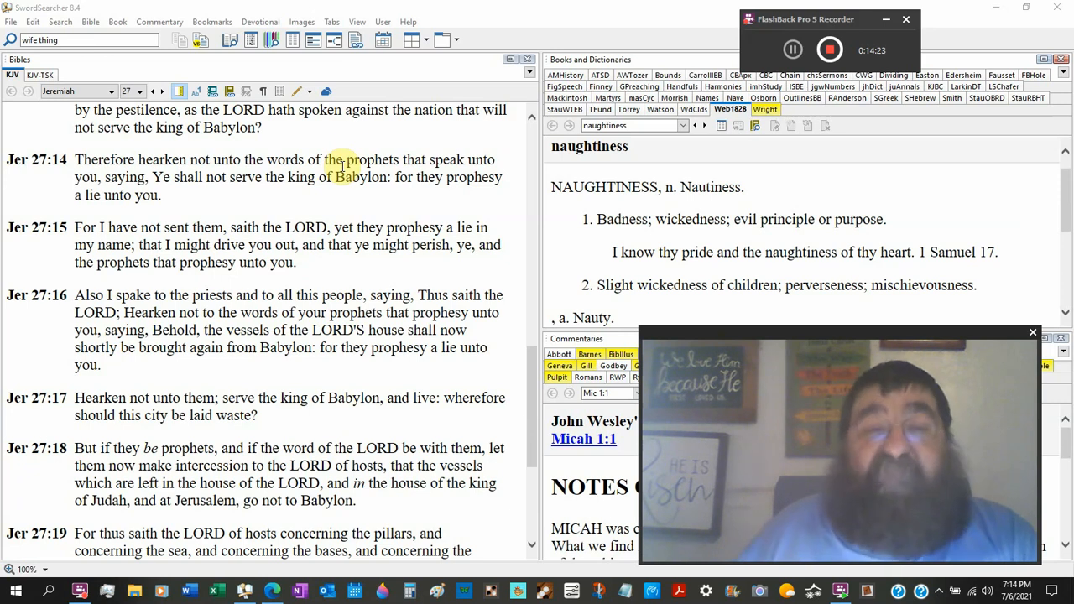
Scroll the Bible pane down so Jeremiah 27:15–20 sits beside the 'naughtiness' definition
scroll("down", 3)
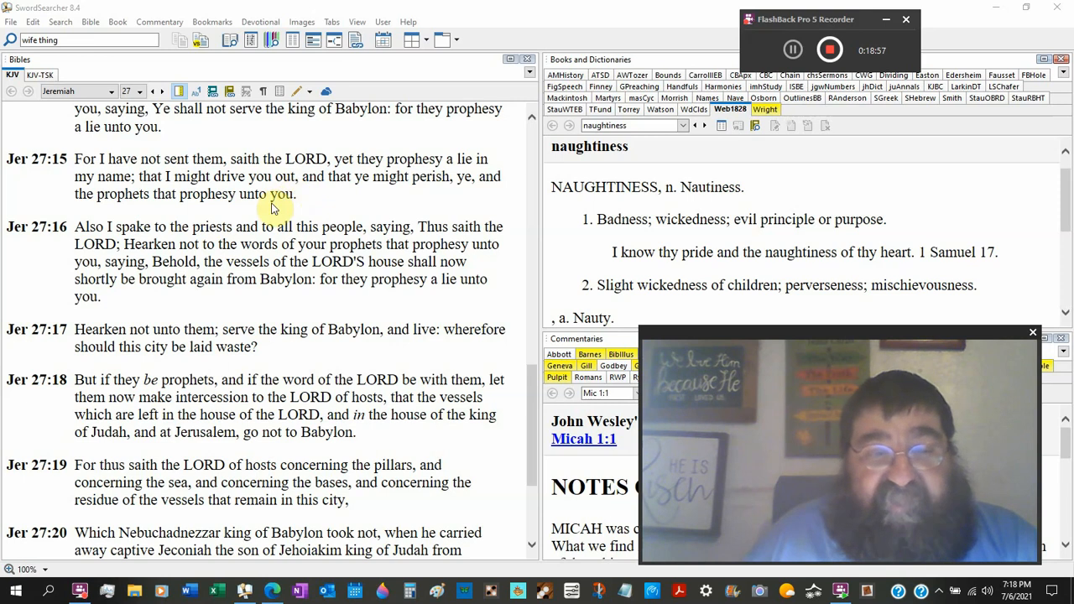
scroll("down", 3)
type("Re 1:1")
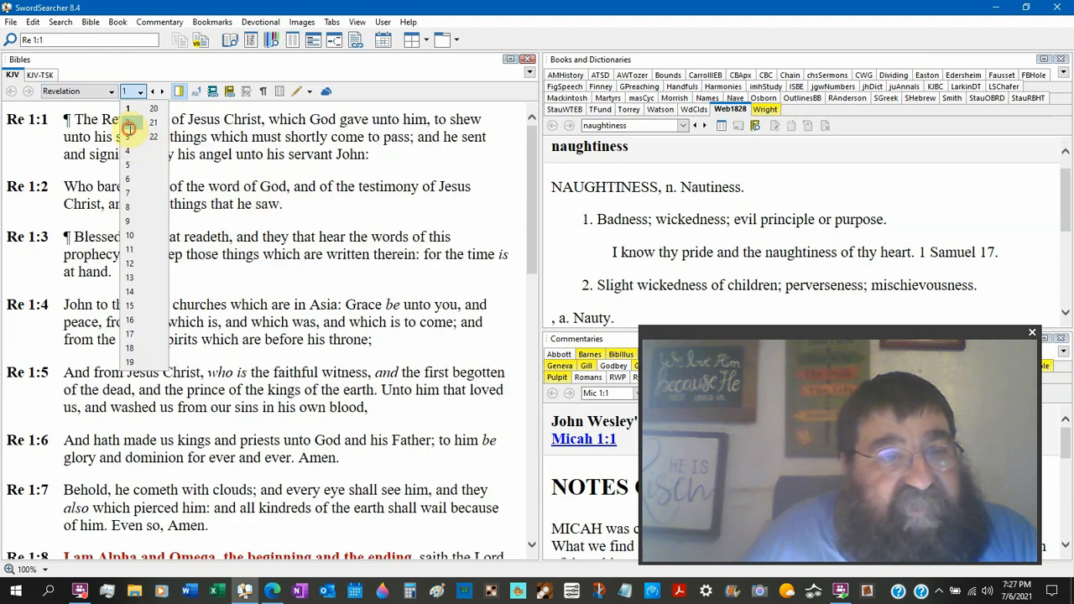
Jump to Revelation 2, scroll to verses 7–13, and reopen the chapter list
left_click(131, 138)
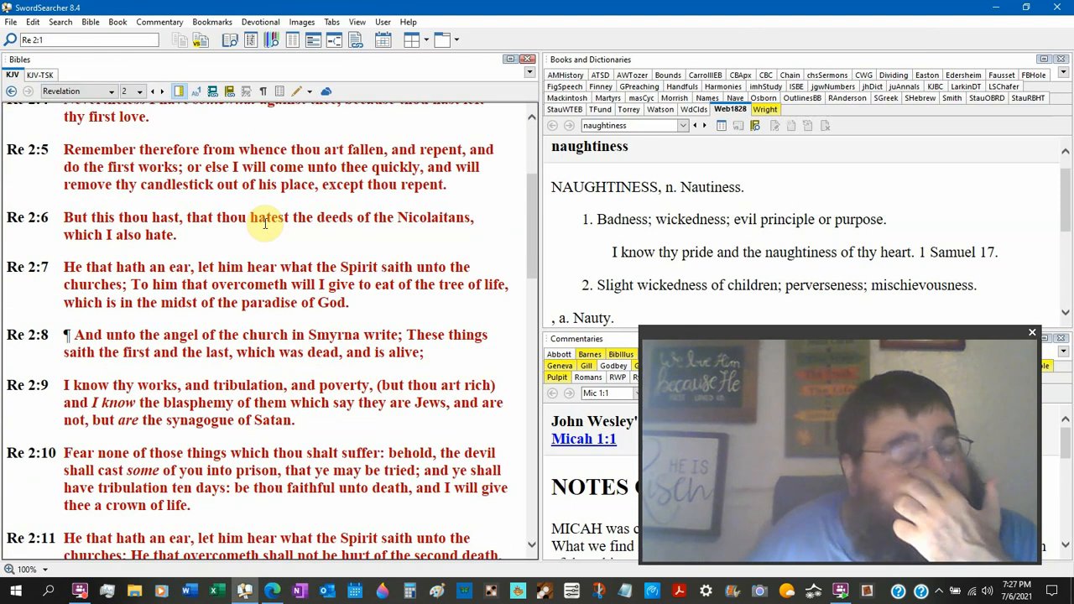
scroll("down", 3)
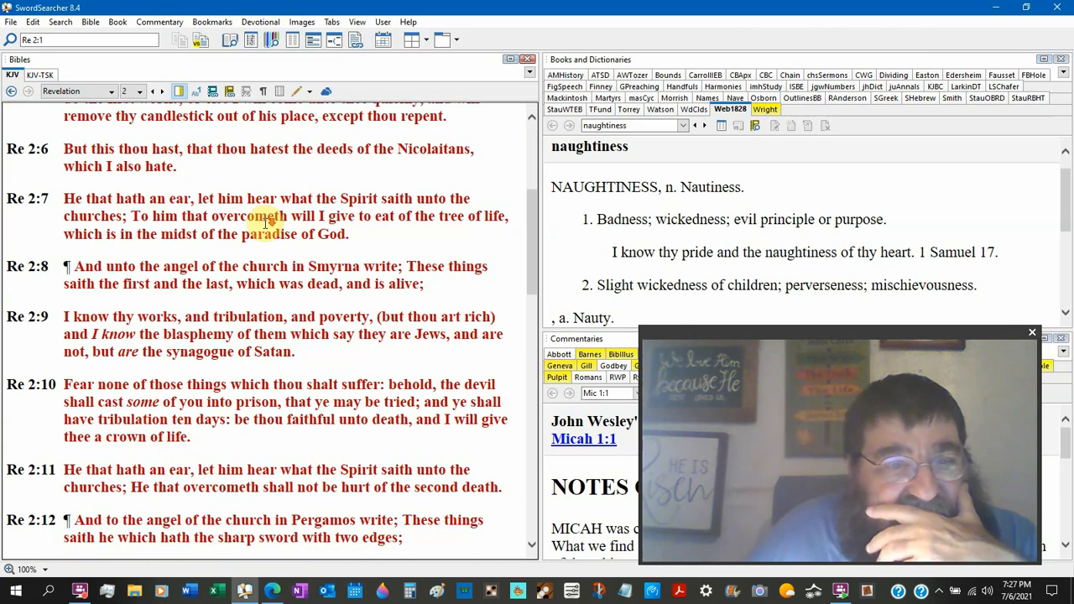
scroll("down", 3)
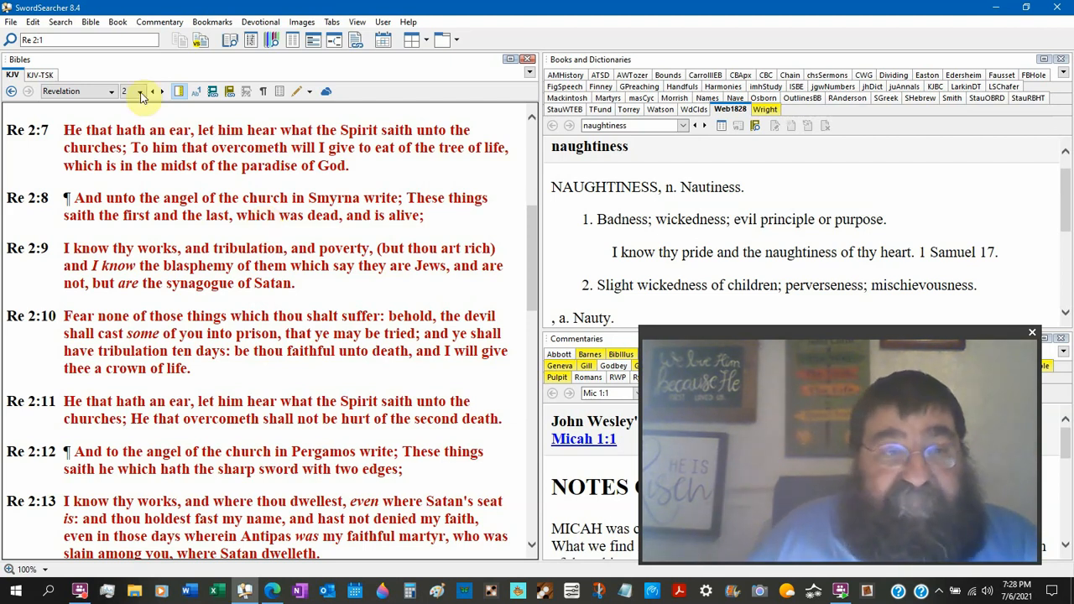
left_click(141, 91)
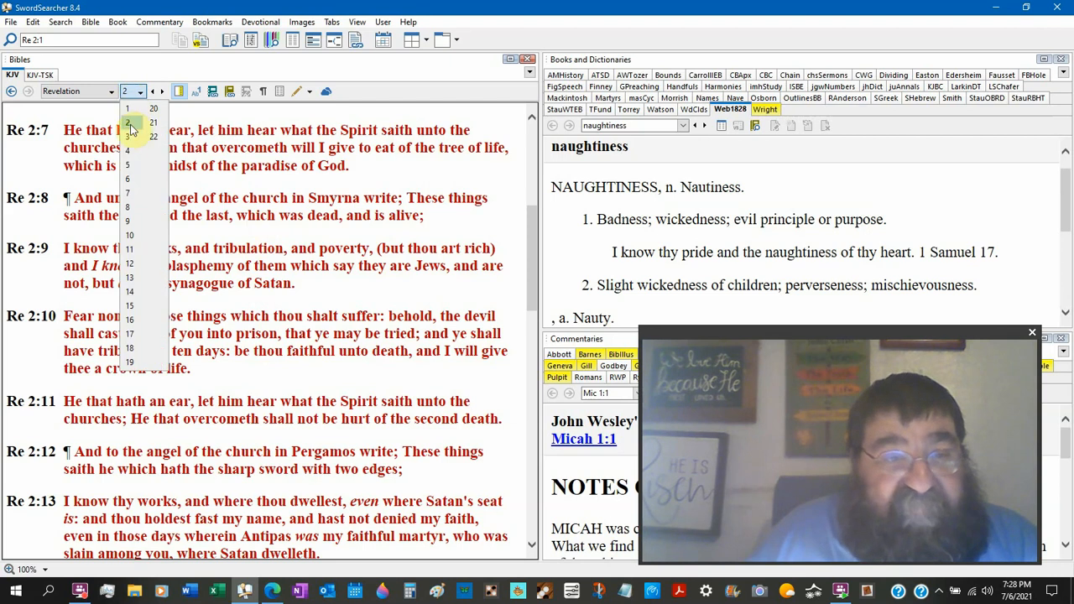
Switch to Revelation 3 and scroll down to the Laodicea passage, verses 14–20
left_click(127, 137)
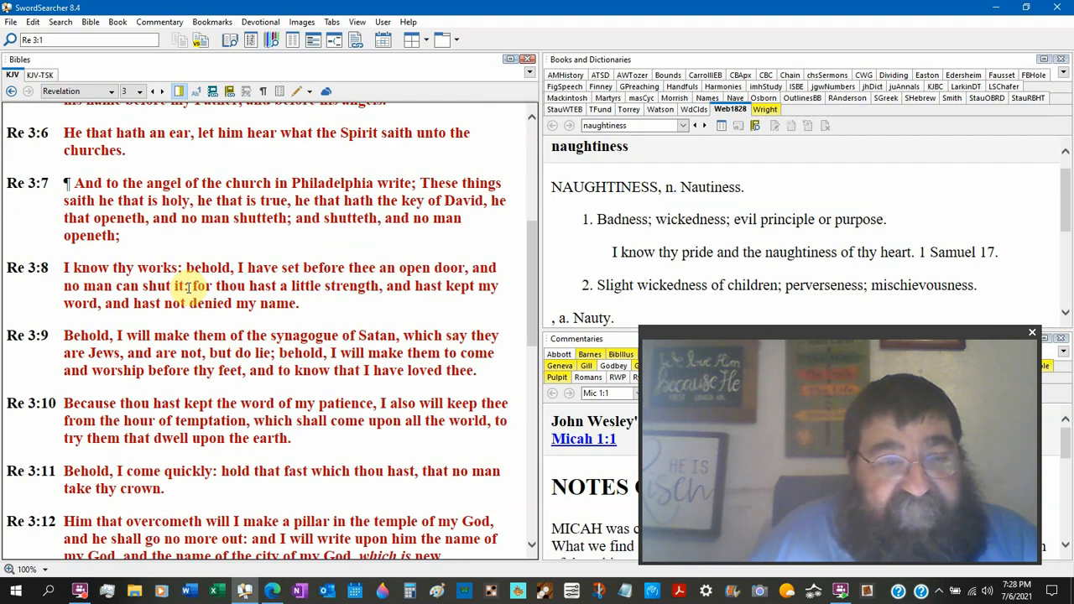
scroll("down", 3)
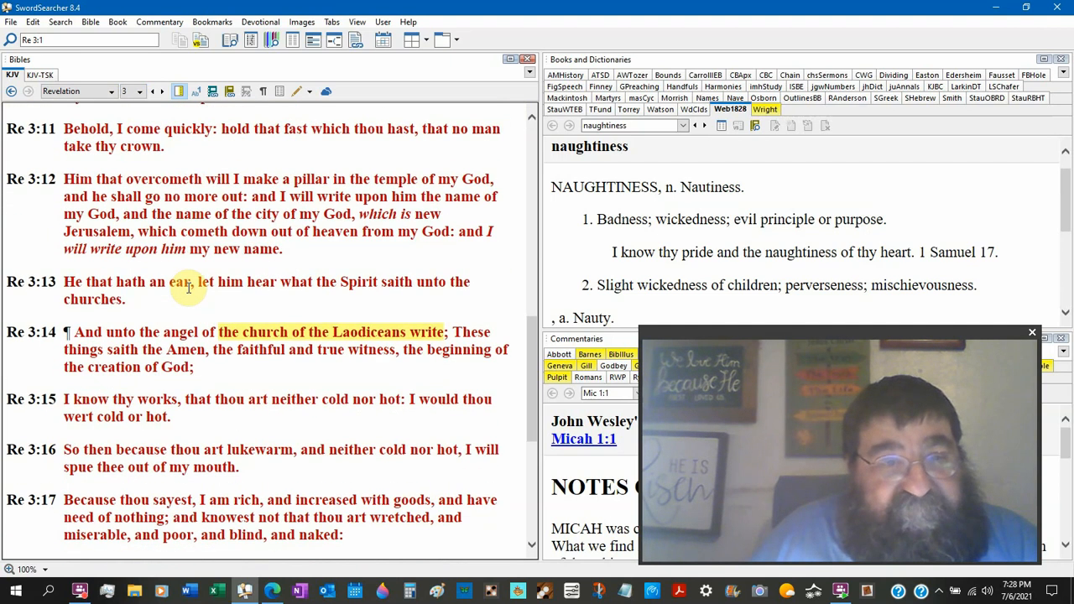
scroll("down", 3)
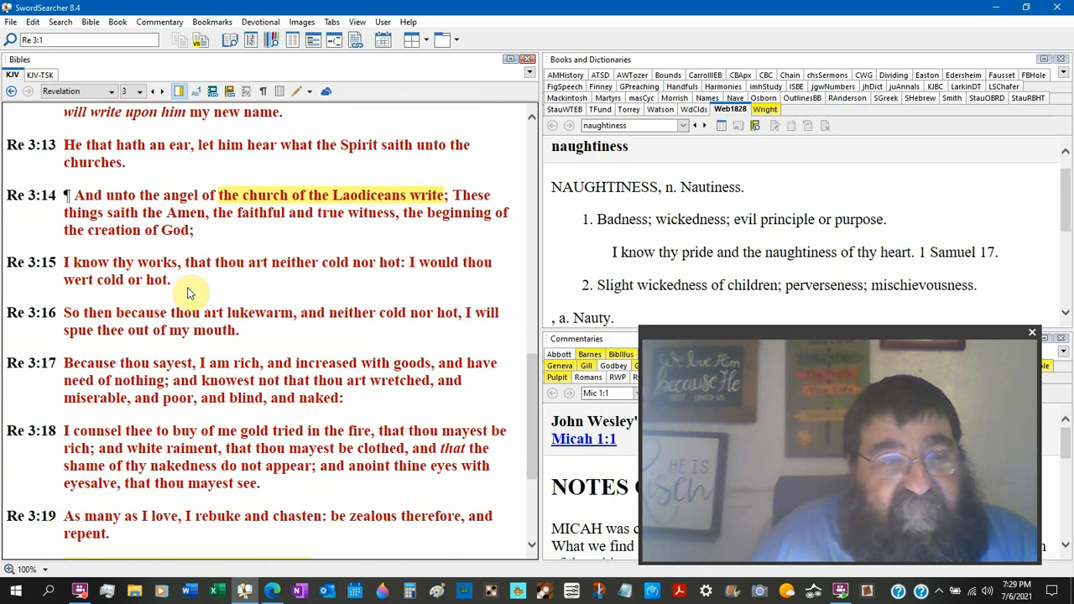
scroll("down", 3)
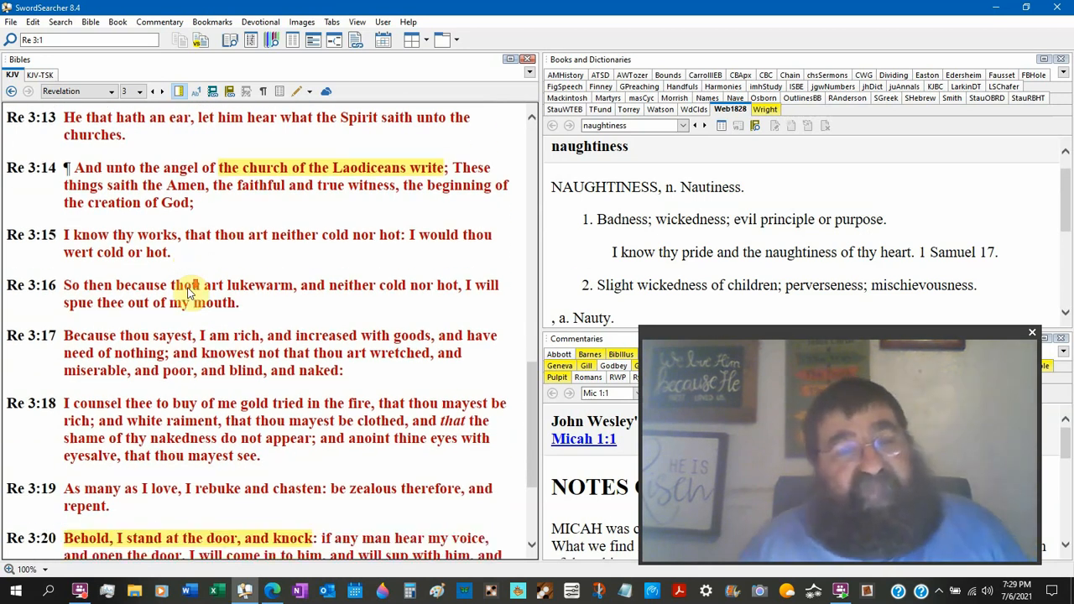